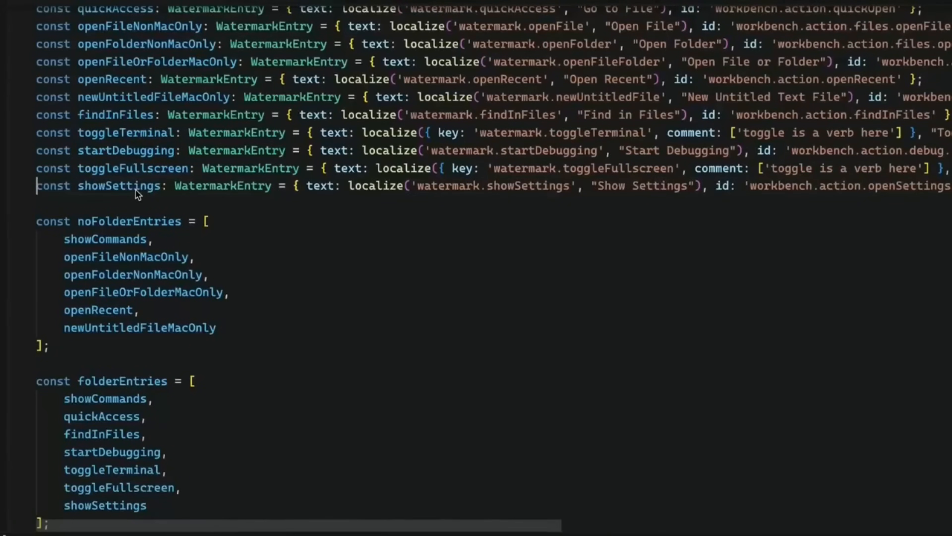
# - Select the showSettings entry together with the noFolderEntries and folderEntries arrays
pyautogui.scroll(-3)
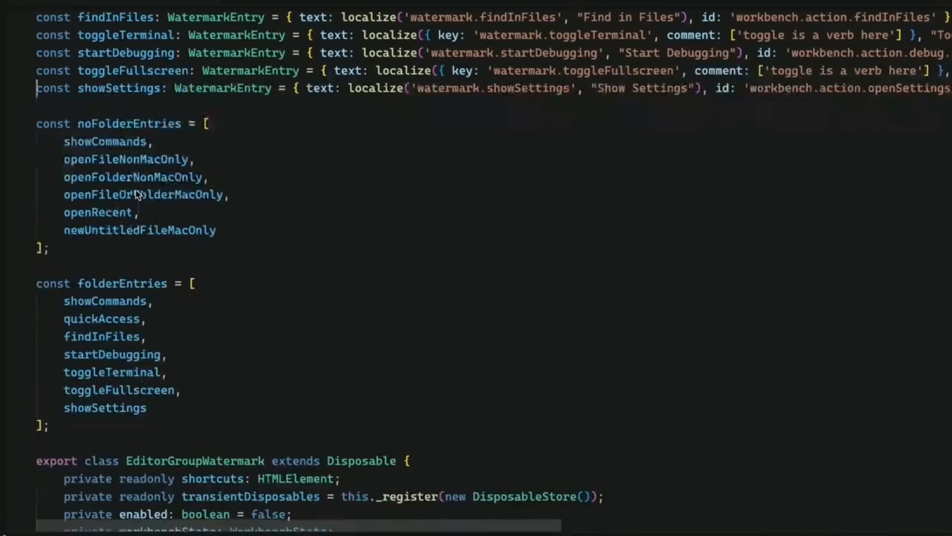
pyautogui.moveTo(36, 89); pyautogui.dragTo(52, 425)
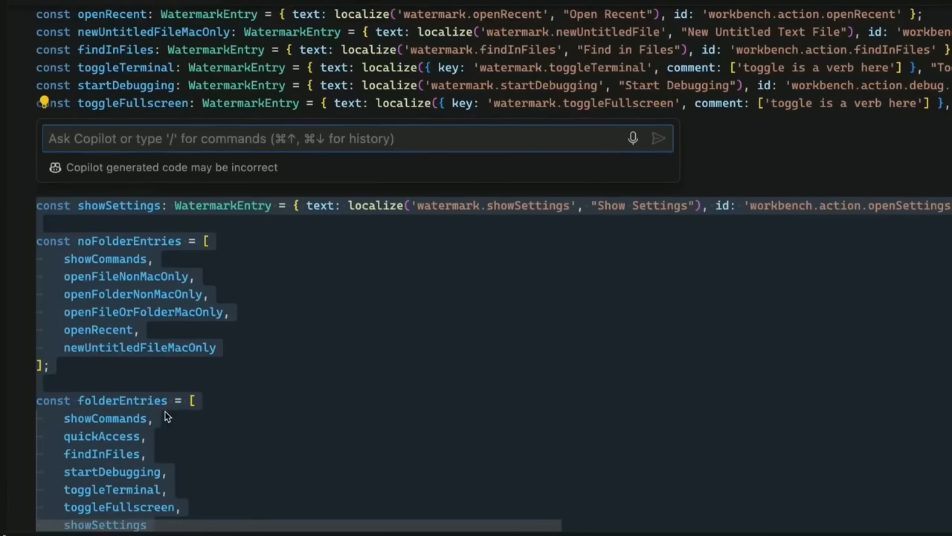
# - Ask Copilot to 'Add entry for Quick Chat (workbench.action.quickchat.toggle)'
pyautogui.write('Add entry')
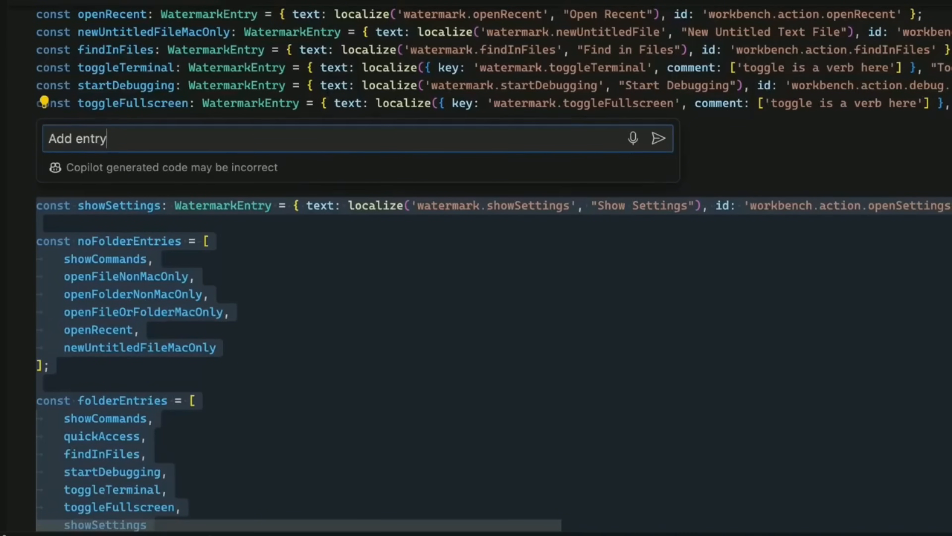
pyautogui.write('for Quick Chat (workbench.action.quickchat.toggle)')
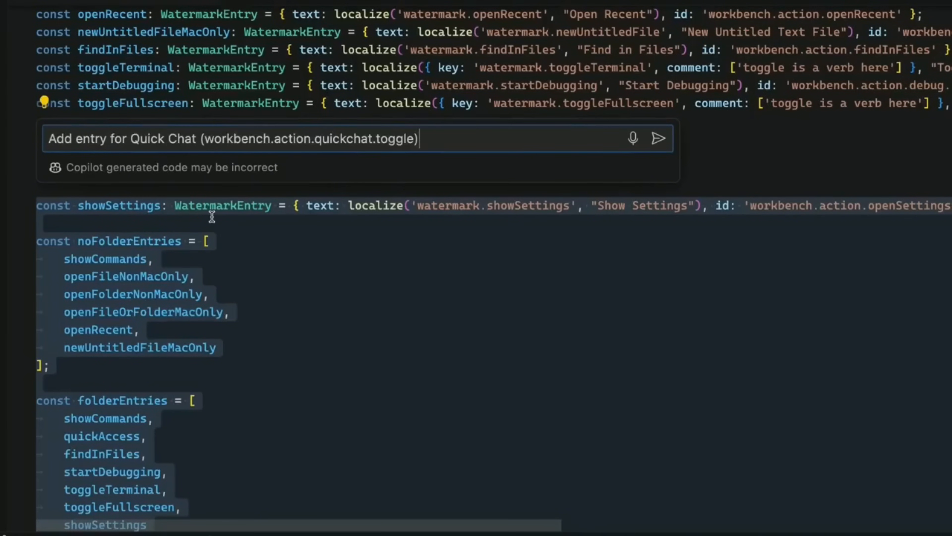
pyautogui.click(659, 137)
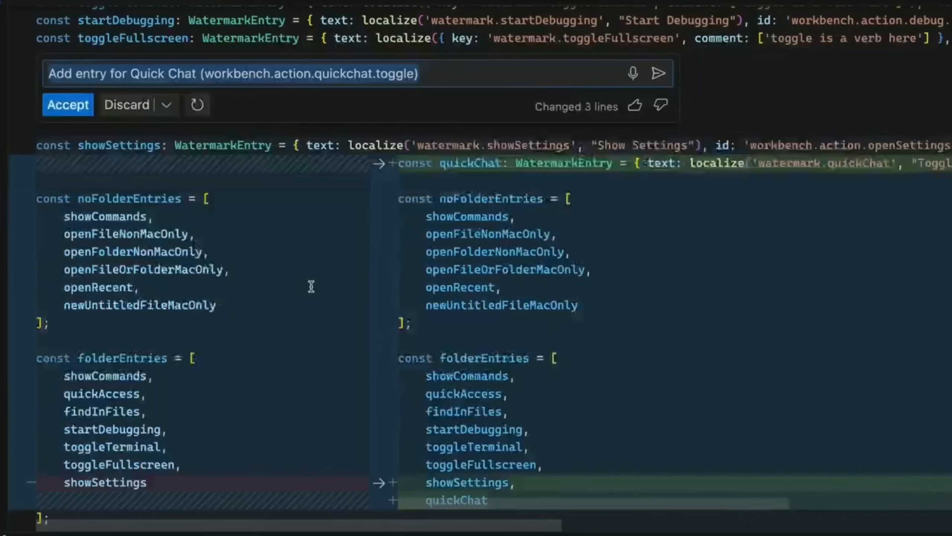
# - Add quickChat to noFolderEntries in the diff and accept Copilot's quickChat edits
pyautogui.scroll(-3)
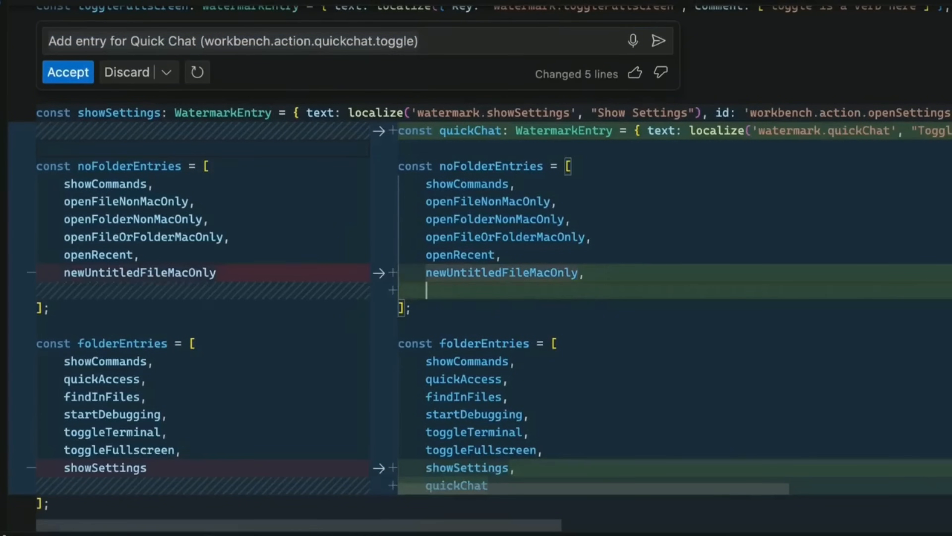
pyautogui.write('quickChat')
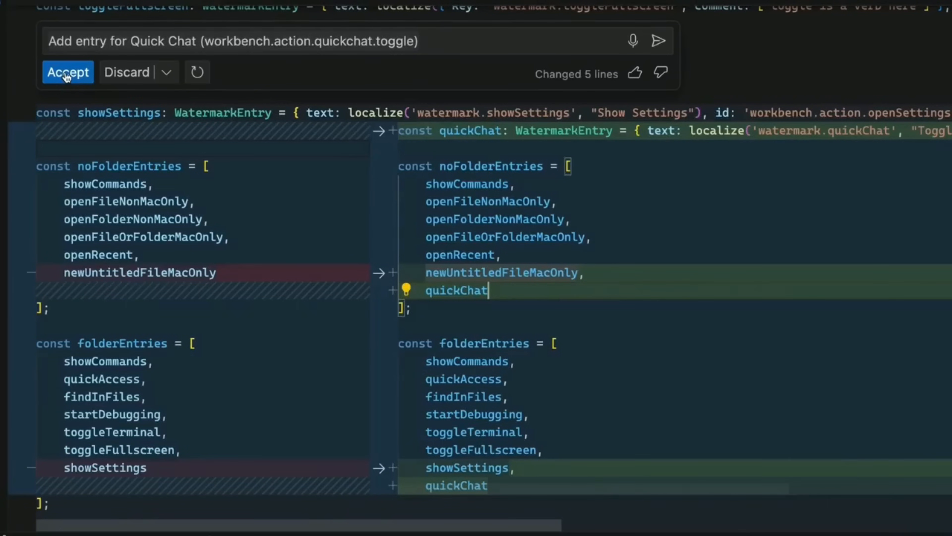
pyautogui.click(67, 72)
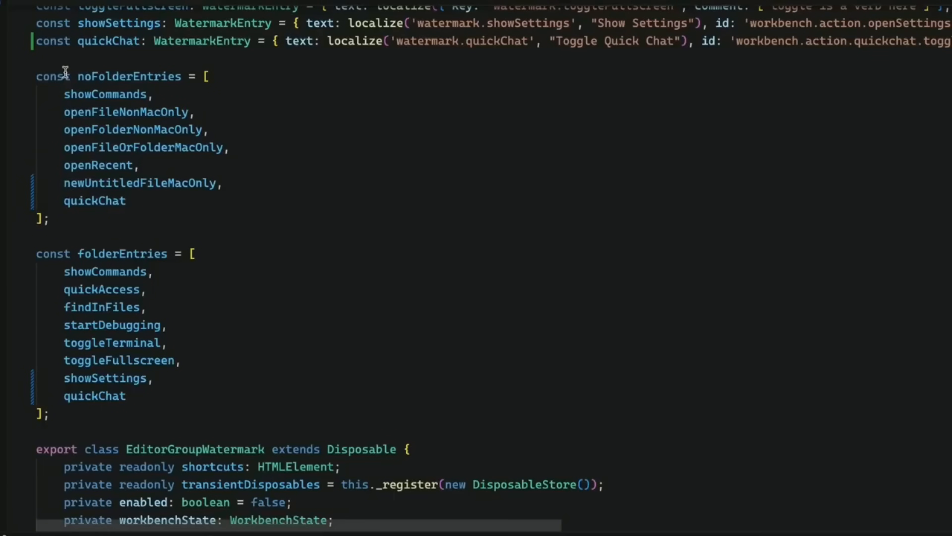
pyautogui.moveTo(375, 157)
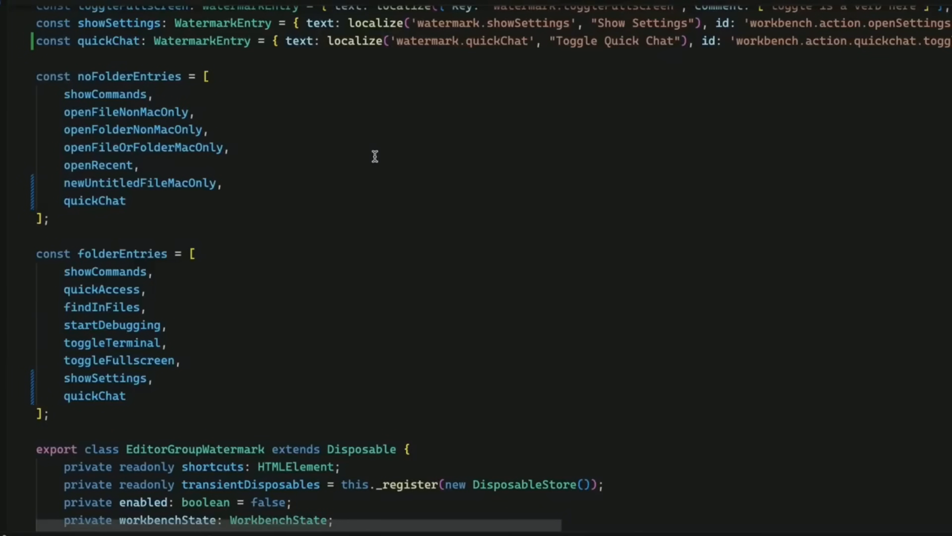
pyautogui.scroll(-3)
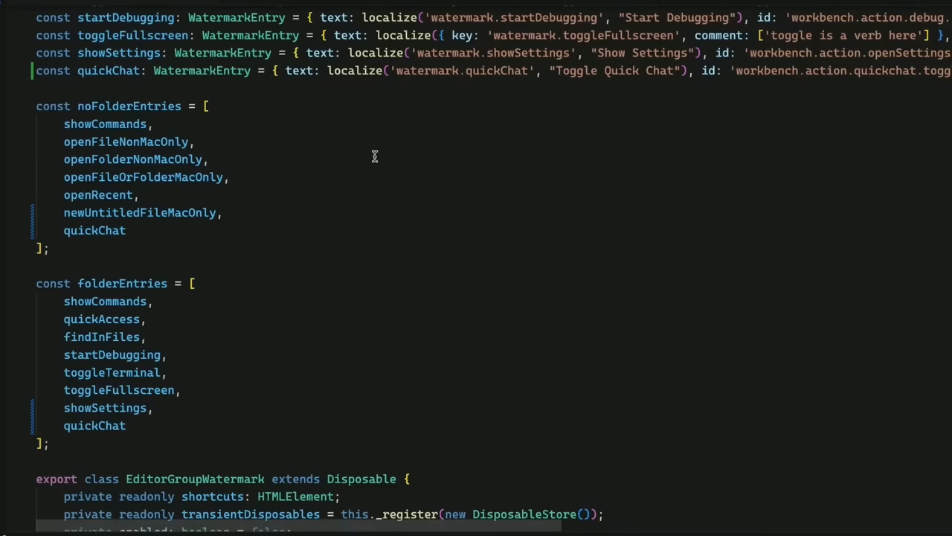